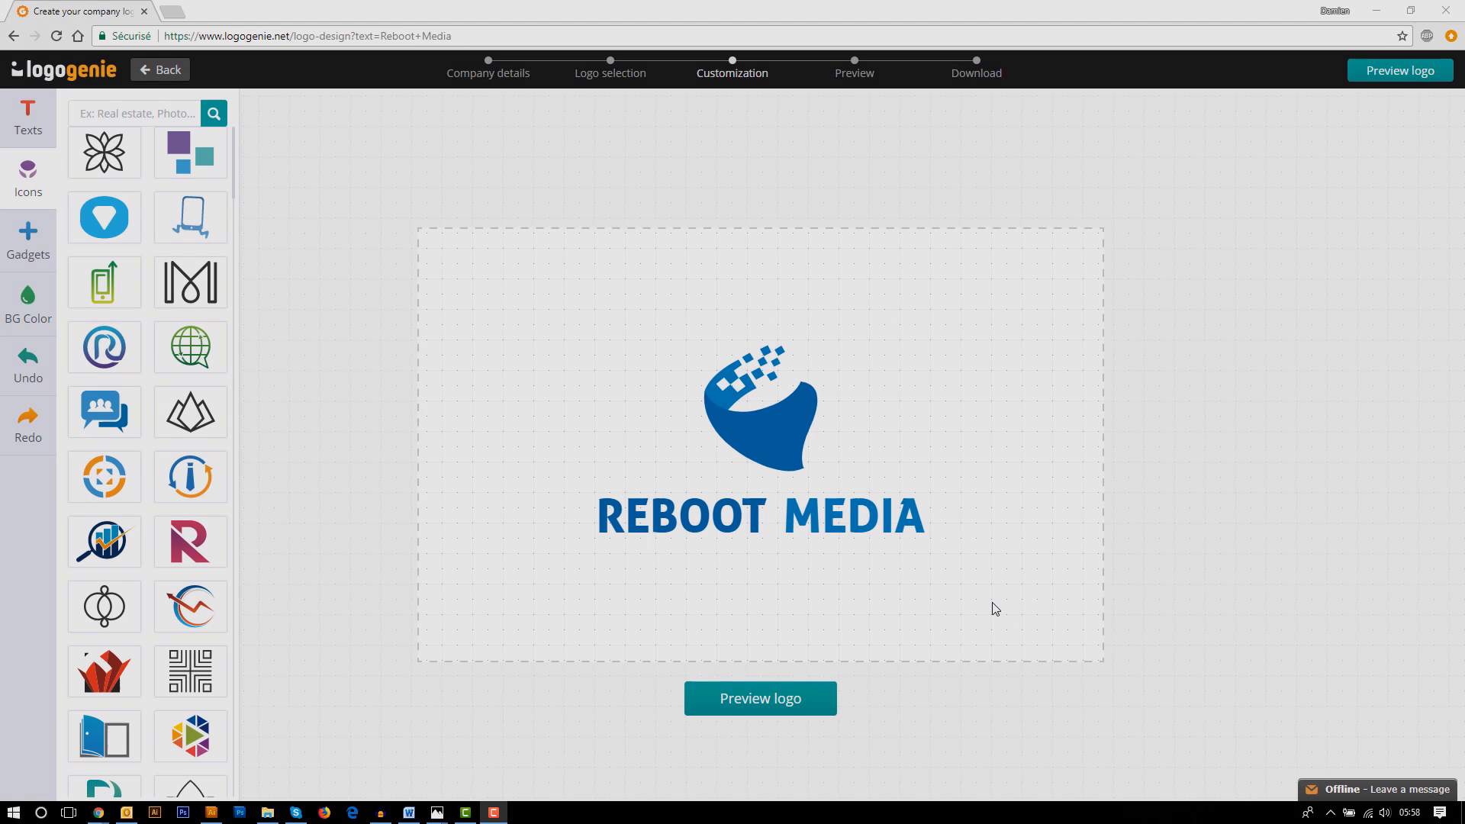
Select the blue icon on the canvas to reach its colour and size settings.
click(760, 406)
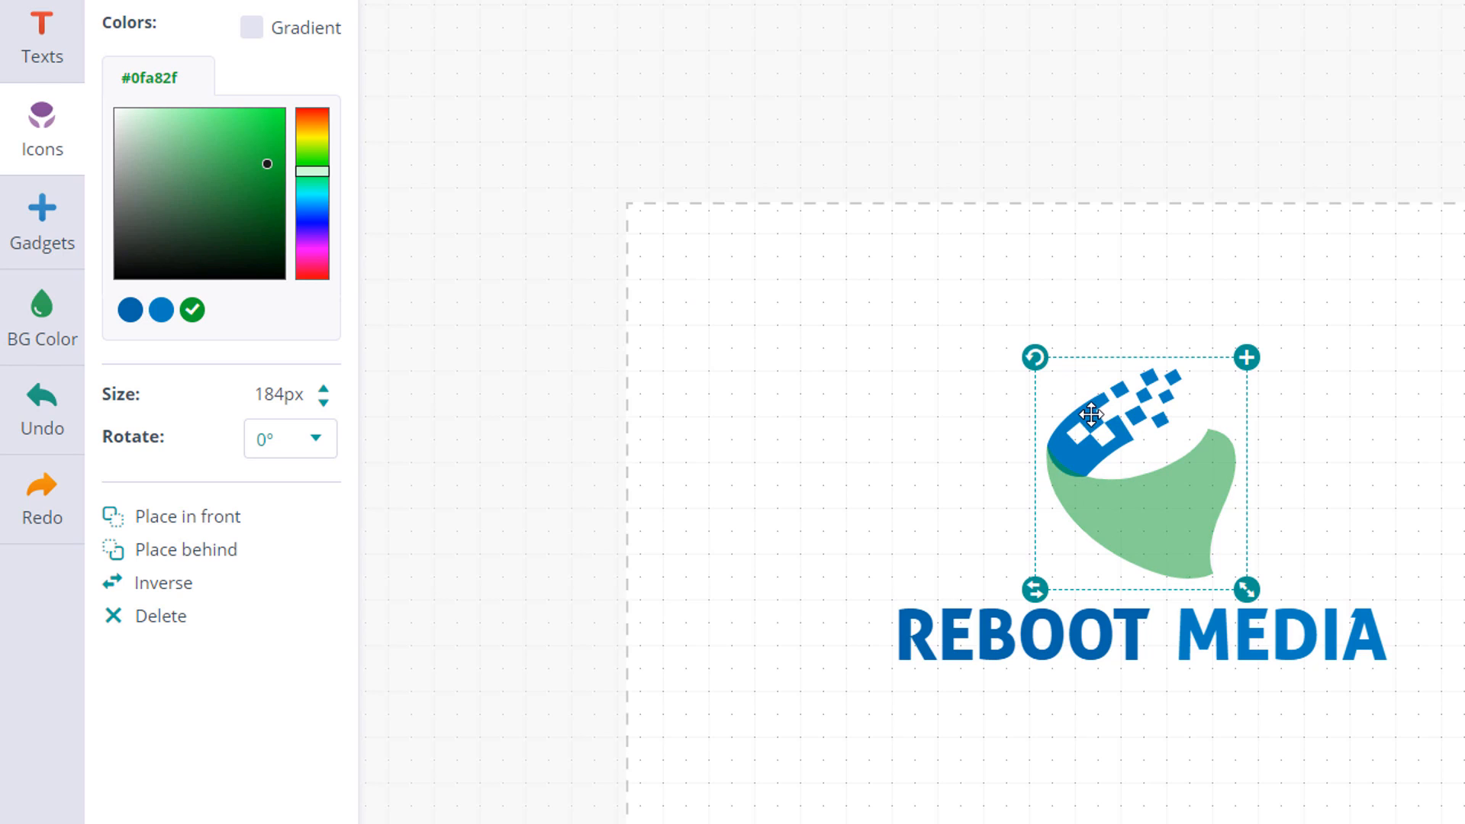
Set the icon's second colour, the pixel squares, to green so the whole icon is green.
click(192, 310)
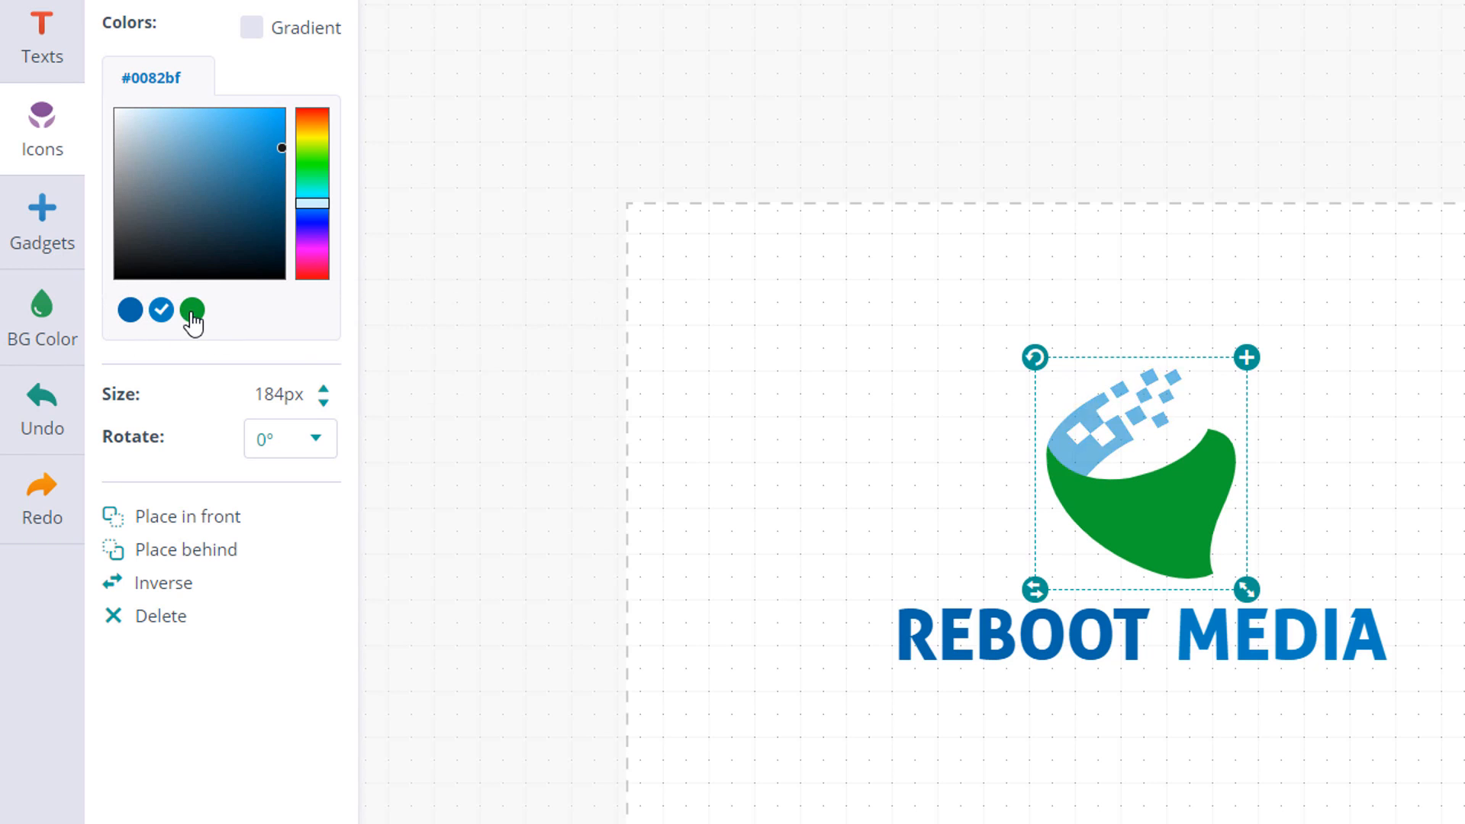
click(193, 309)
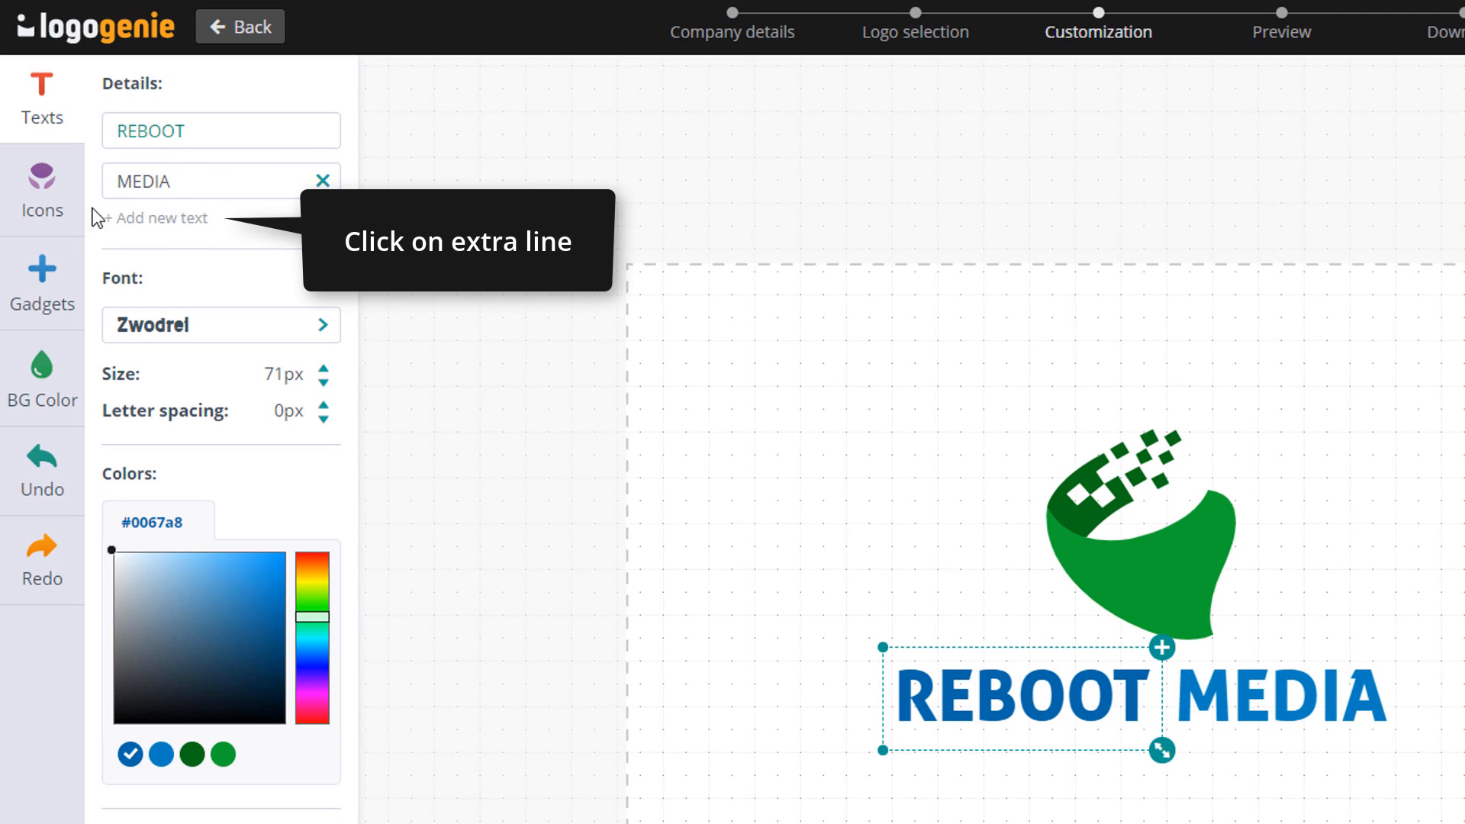
Add a new text line reading 'Boost your company' beneath REBOOT MEDIA.
text(Boost your company)
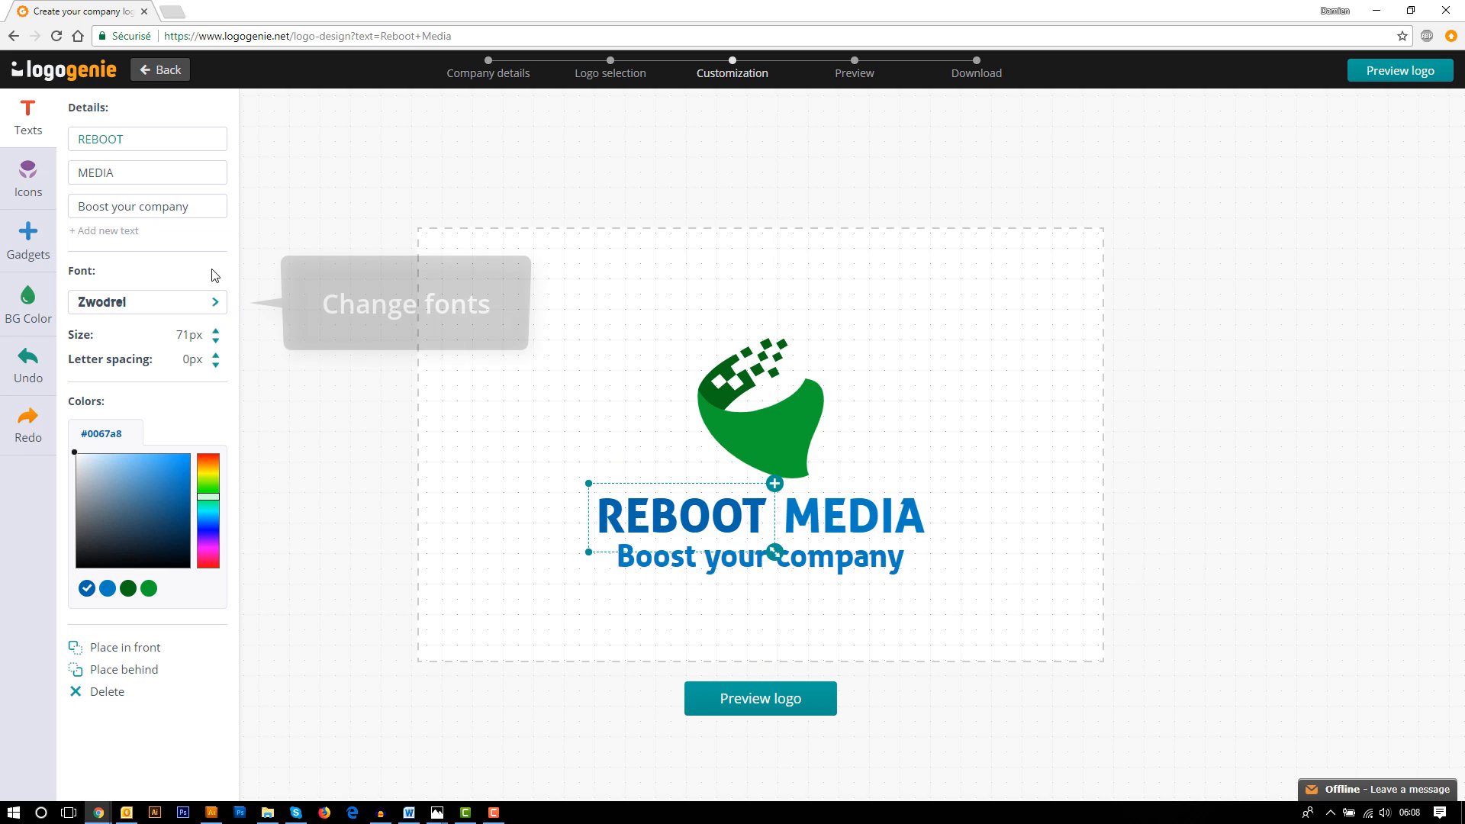
Apply a new font from the Font selection list to the REBOOT MEDIA name.
click(147, 302)
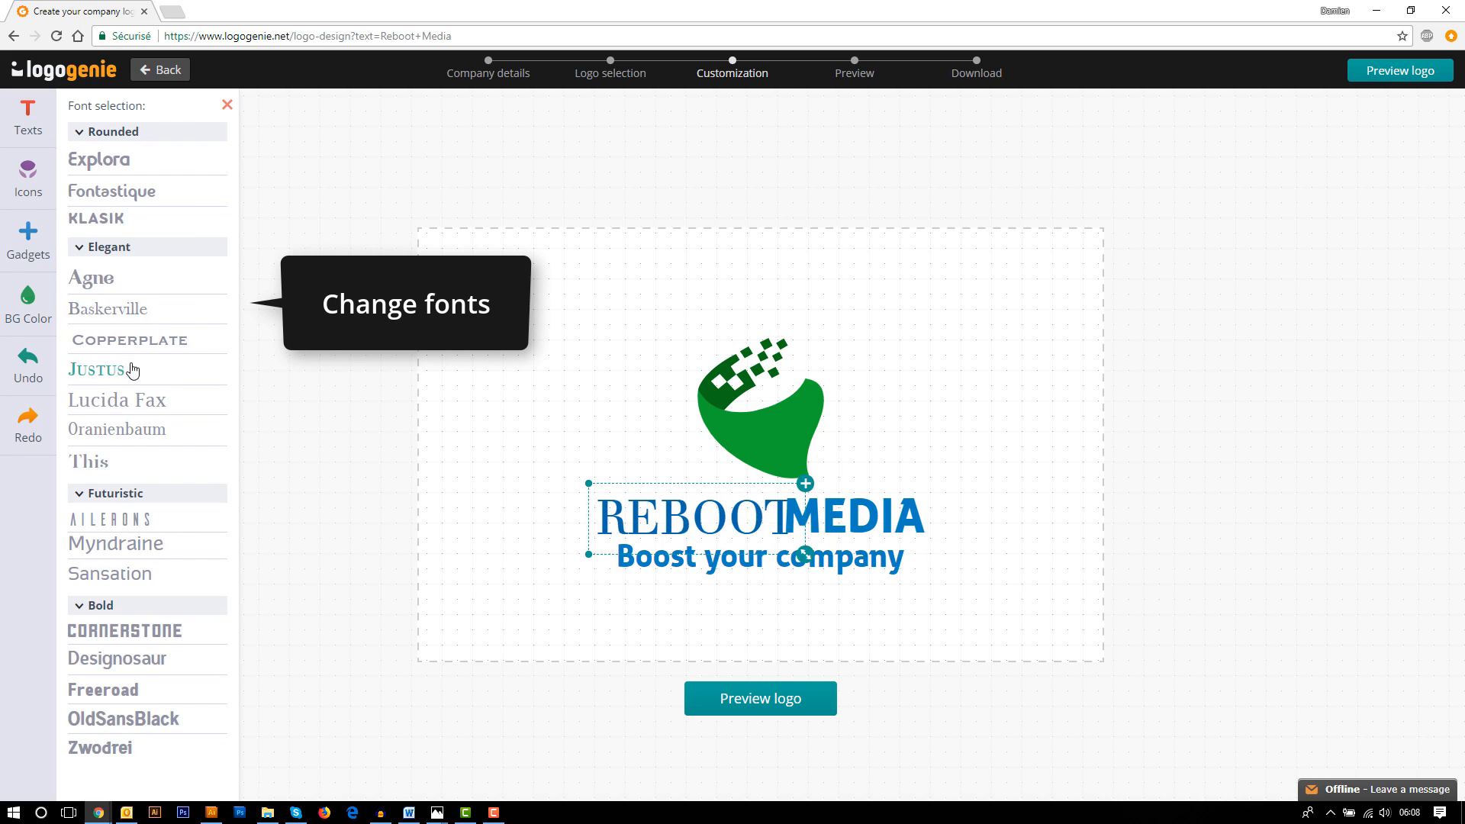
click(115, 190)
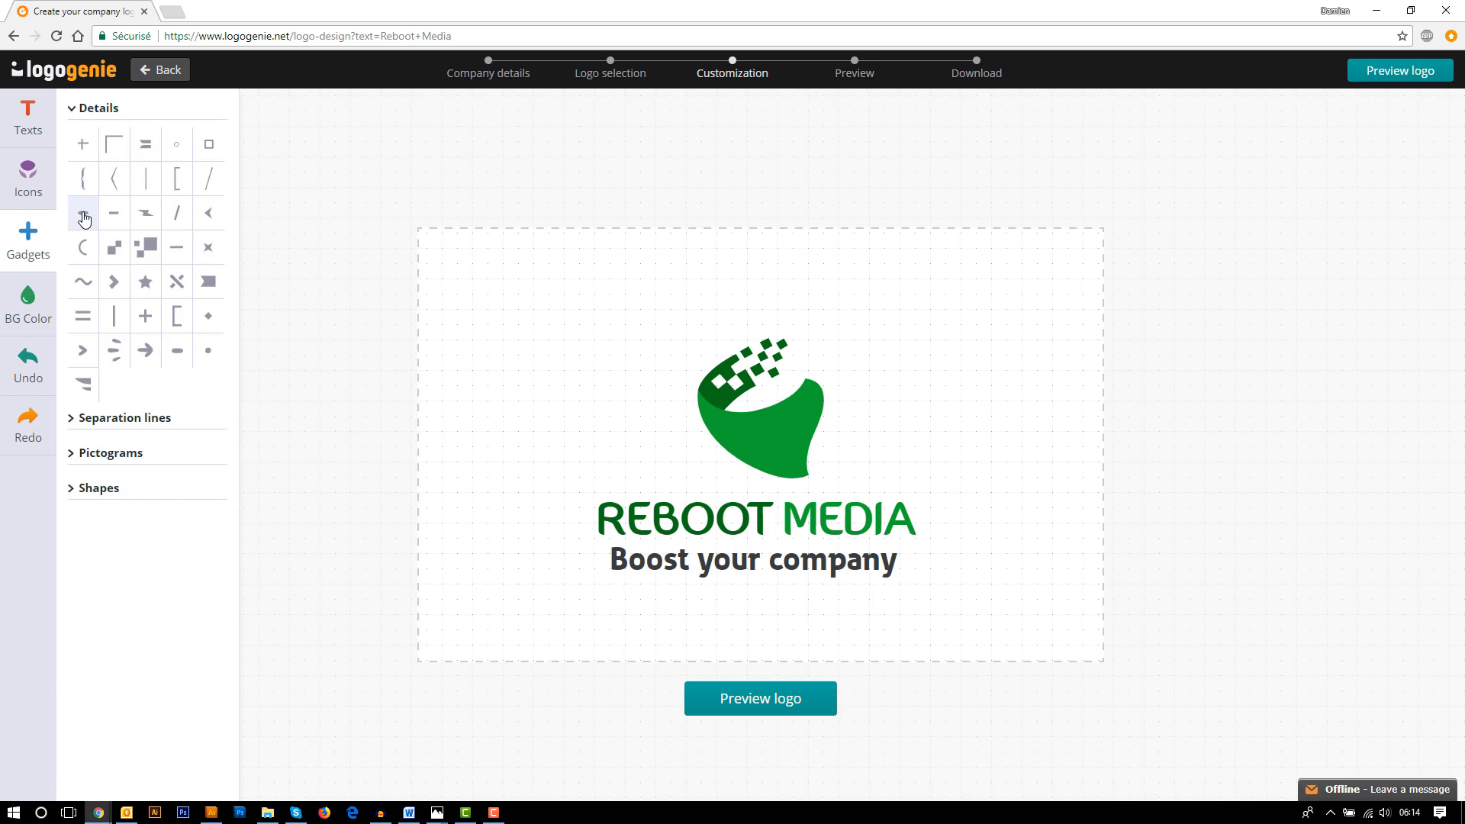
Add the small green dash detail from Gadgets > Details beside REBOOT MEDIA.
click(82, 214)
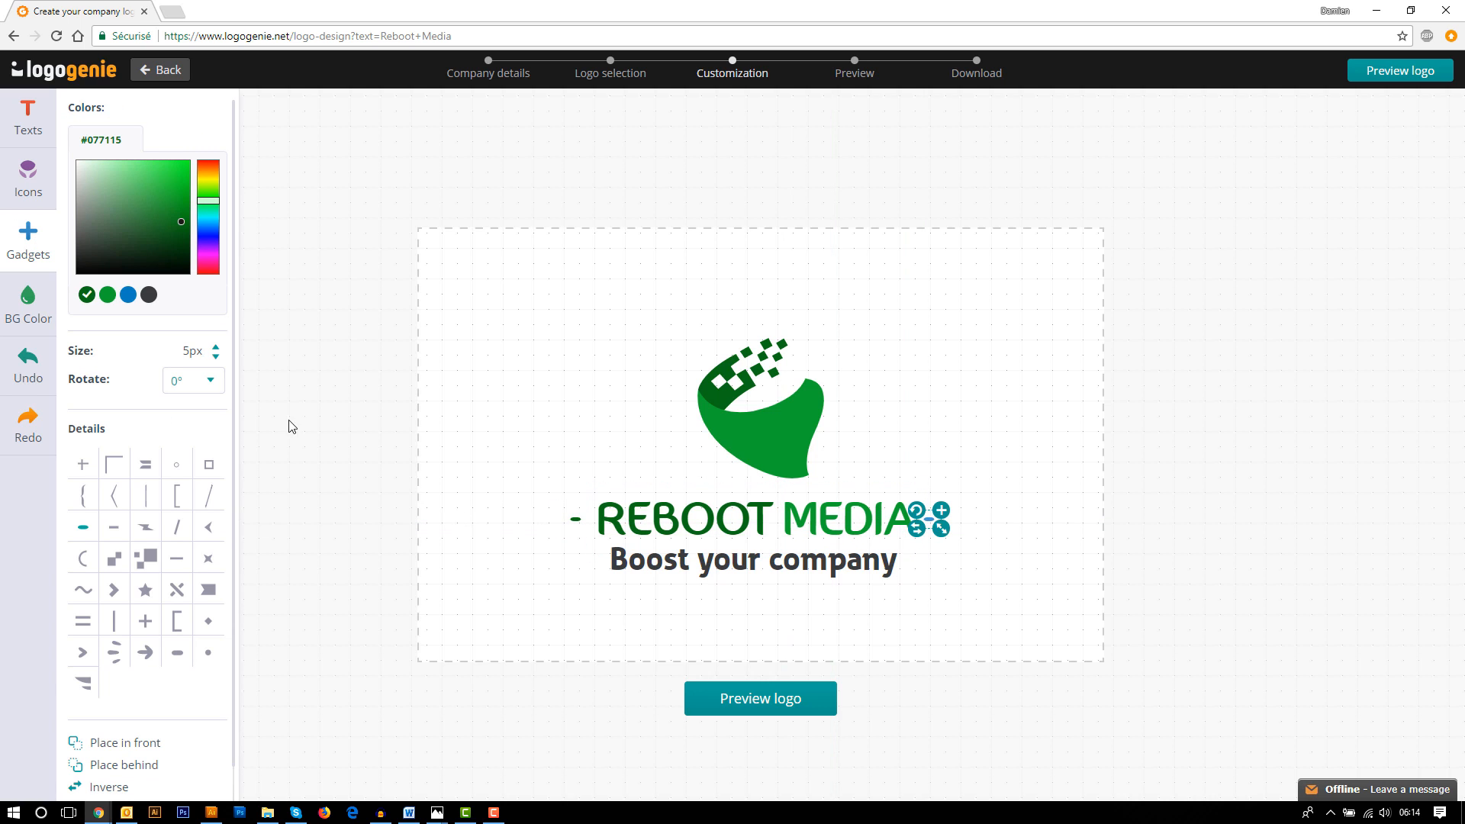